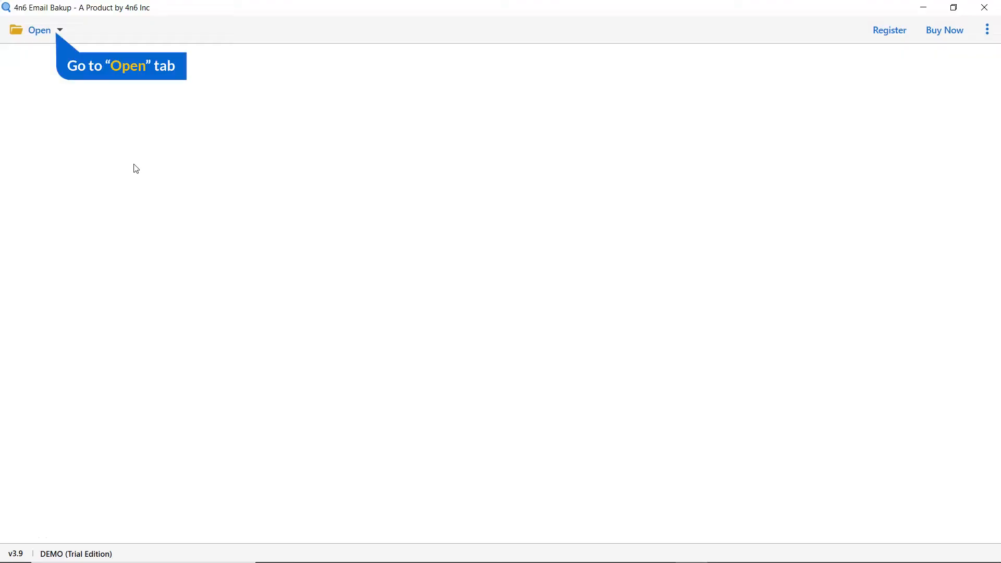
# Open the toolbar's Open dropdown to show the account options.
pyautogui.click(38, 30)
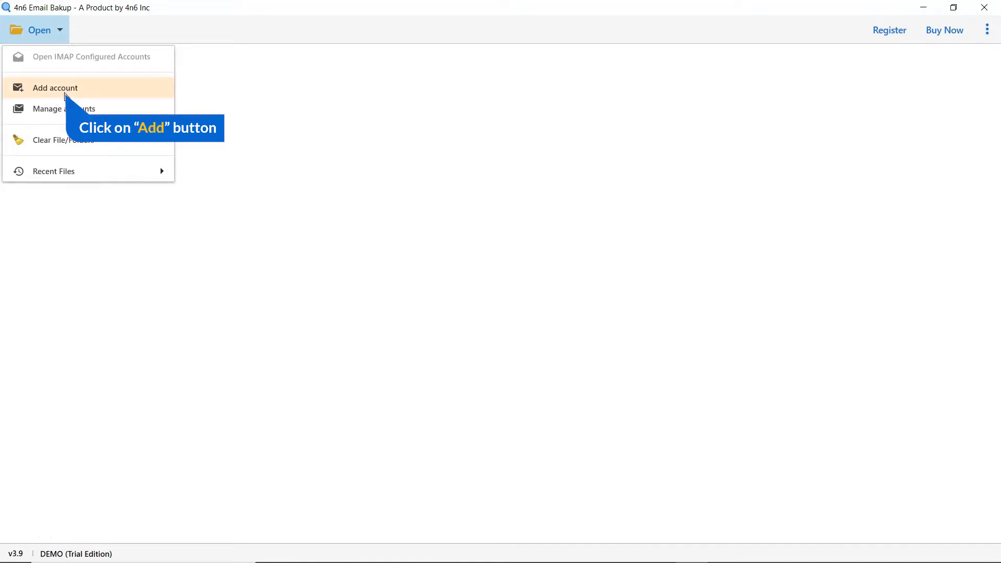
pyautogui.click(55, 88)
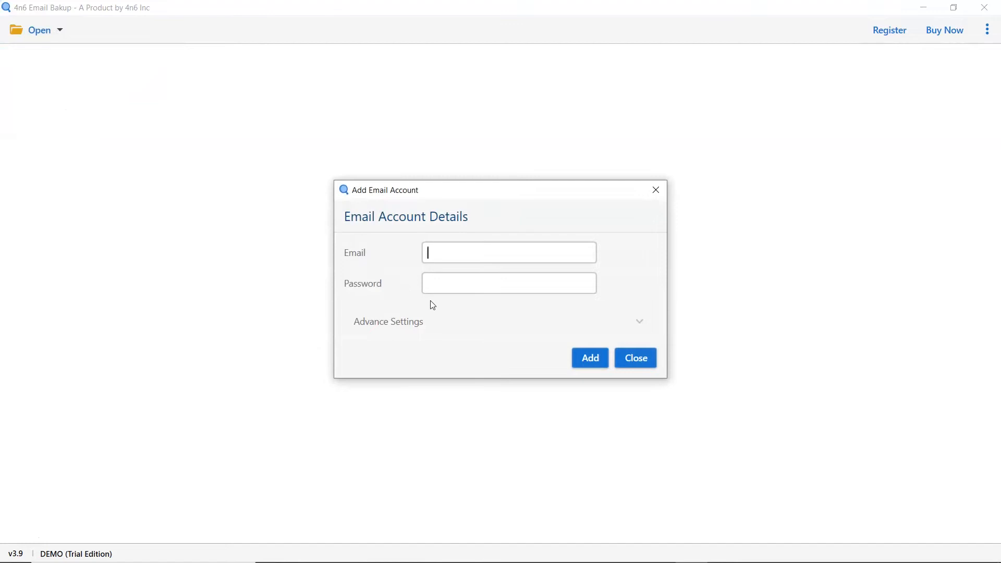
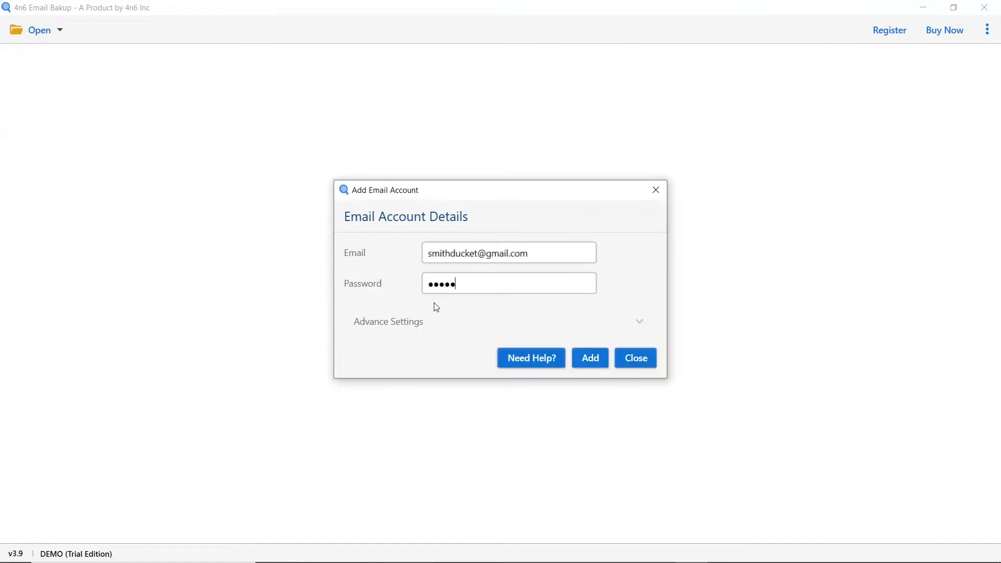
pyautogui.write('password')
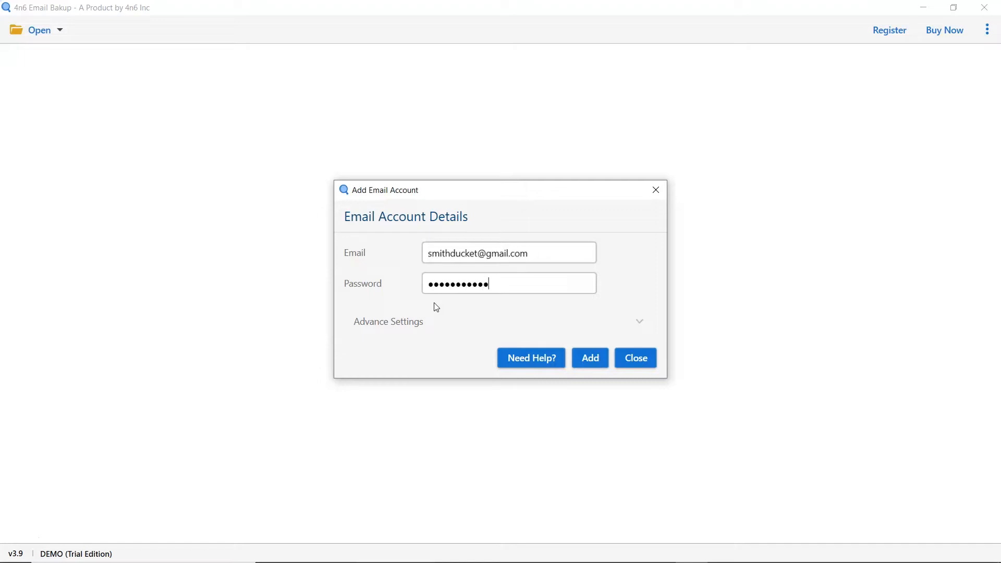
pyautogui.click(589, 357)
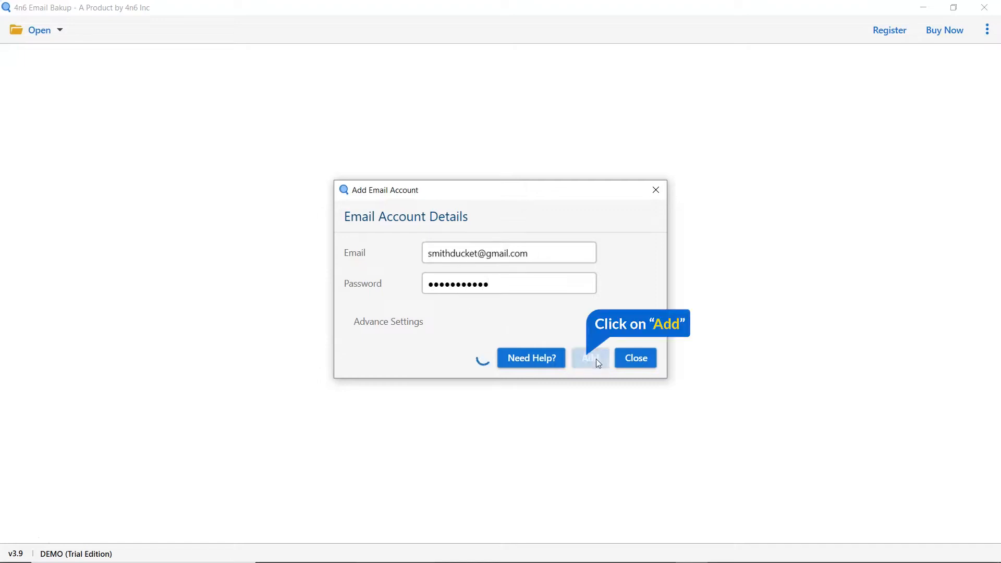
pyautogui.click(589, 358)
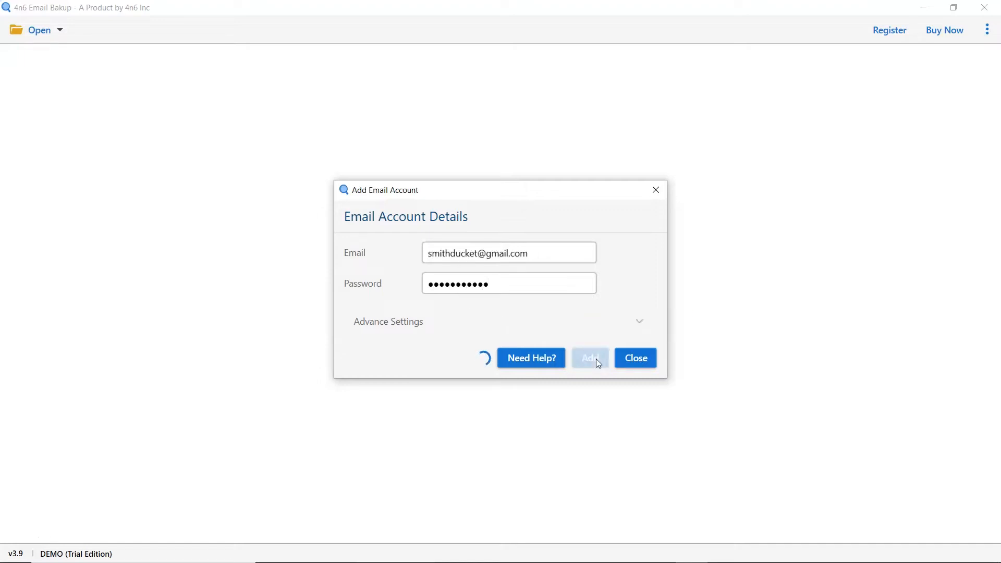
pyautogui.click(589, 357)
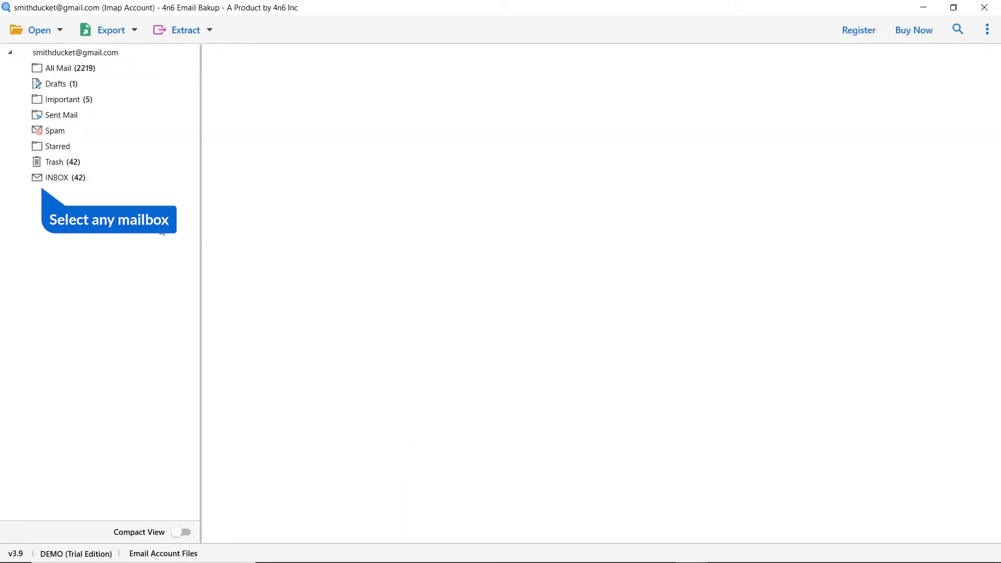
# Open INBOX and preview the 'Welcome to eM Client' email from the eM Client Team.
pyautogui.click(56, 178)
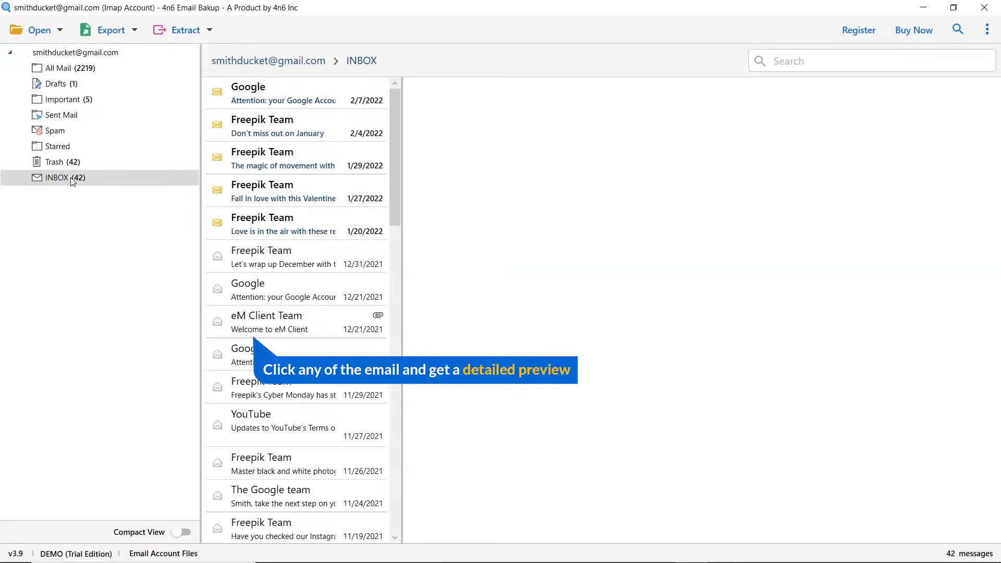
pyautogui.moveTo(164, 241)
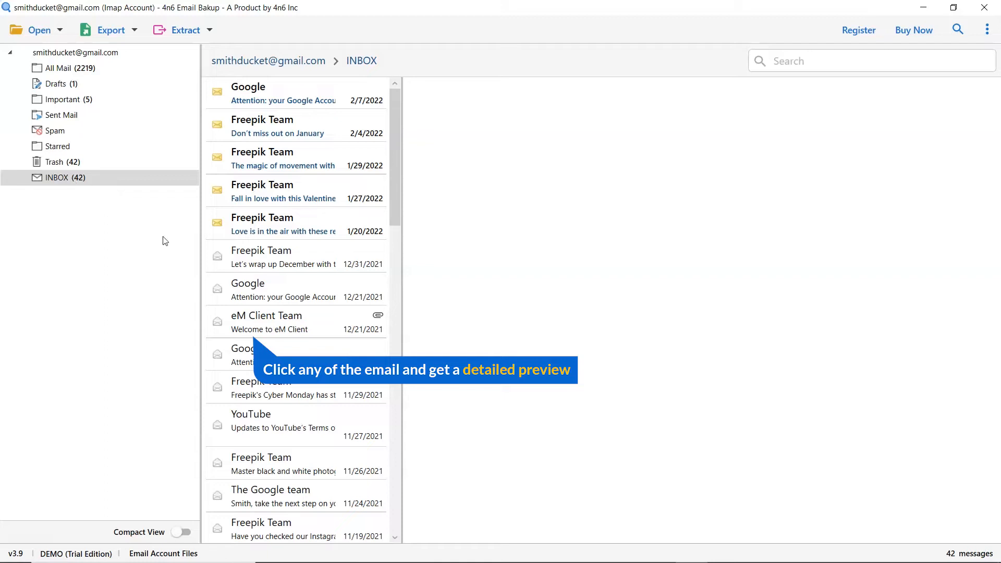
pyautogui.click(287, 322)
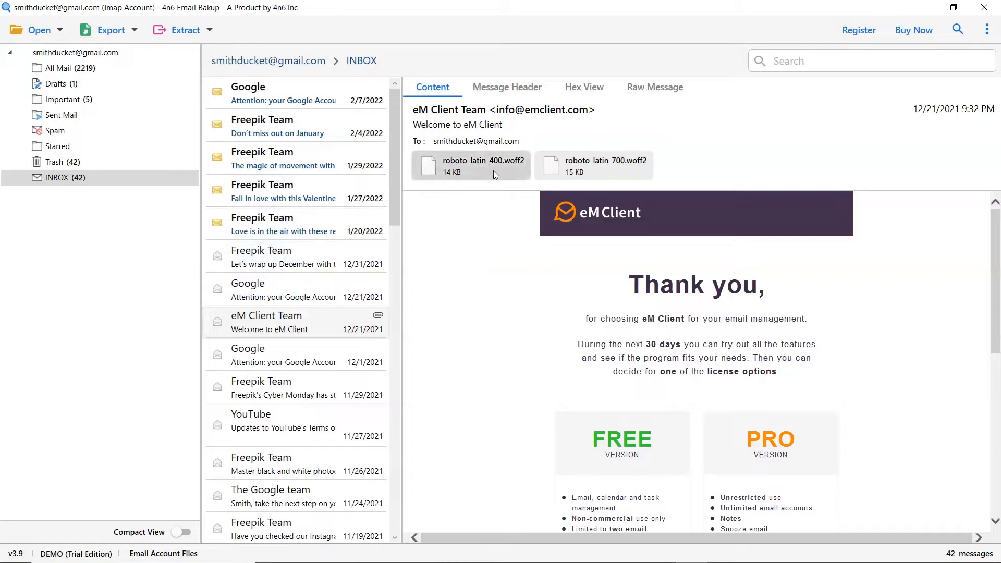
pyautogui.rightClick(471, 165)
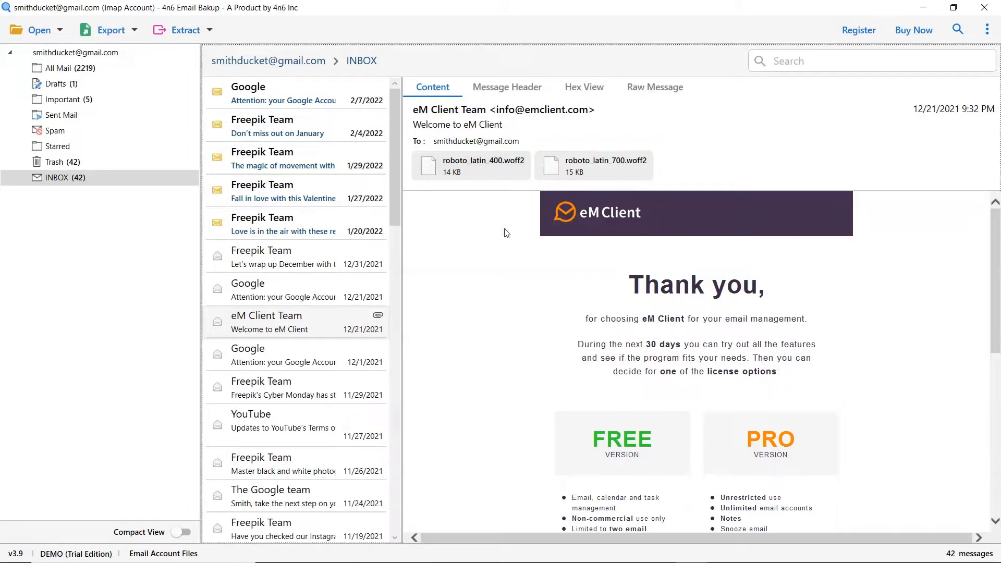
pyautogui.moveTo(498, 231)
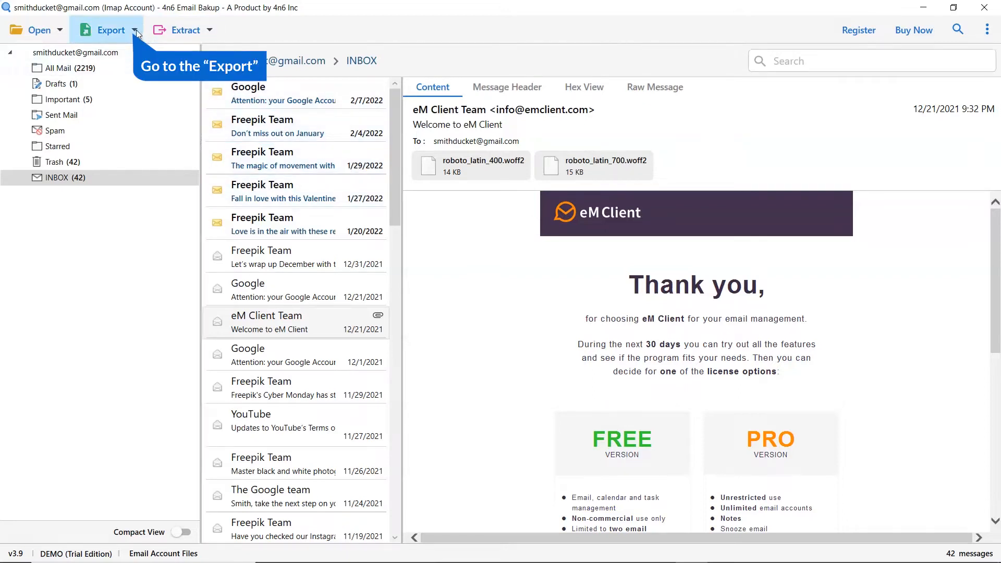
# Check the Export formats list, then show the Extract options list.
pyautogui.click(111, 30)
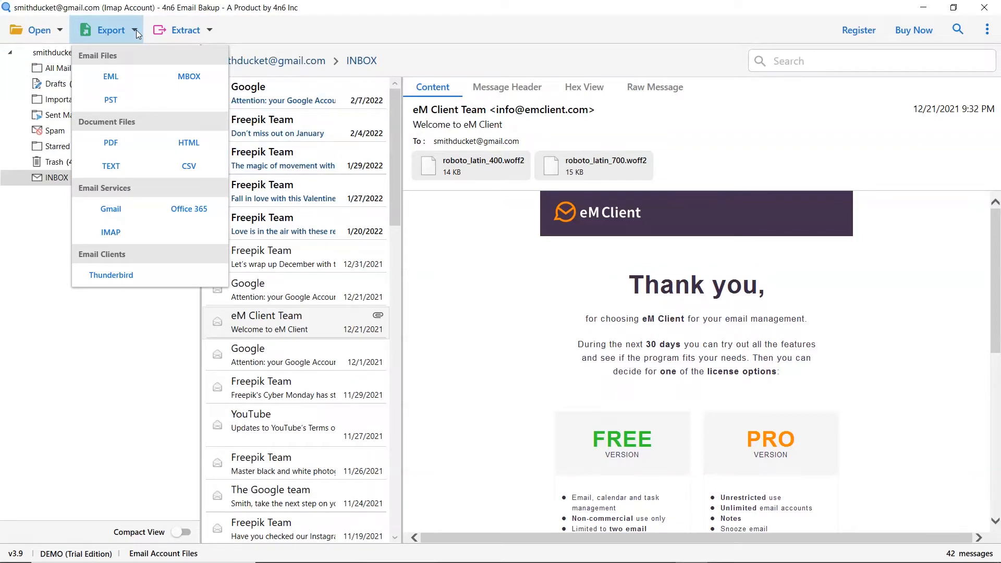
pyautogui.click(111, 31)
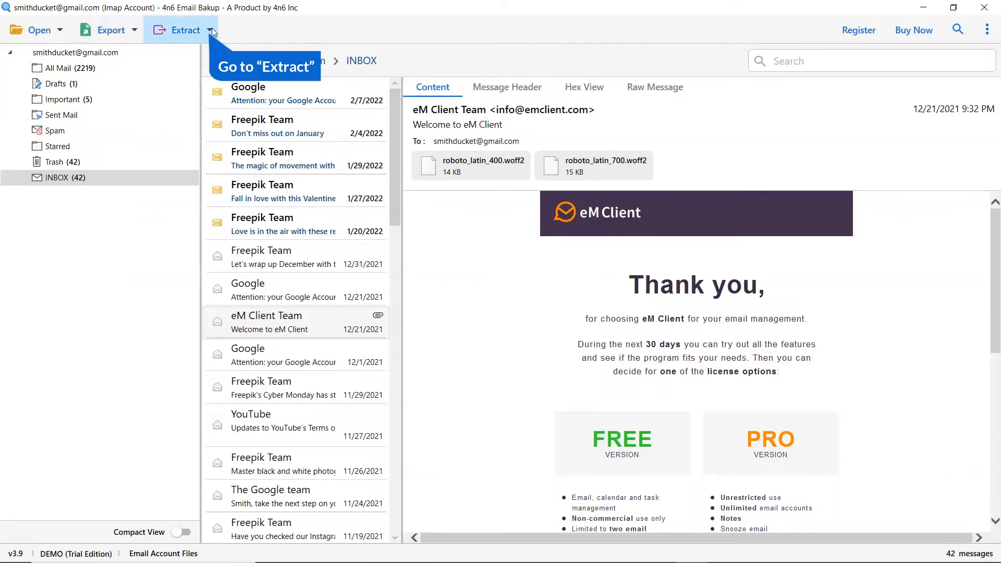
pyautogui.click(185, 31)
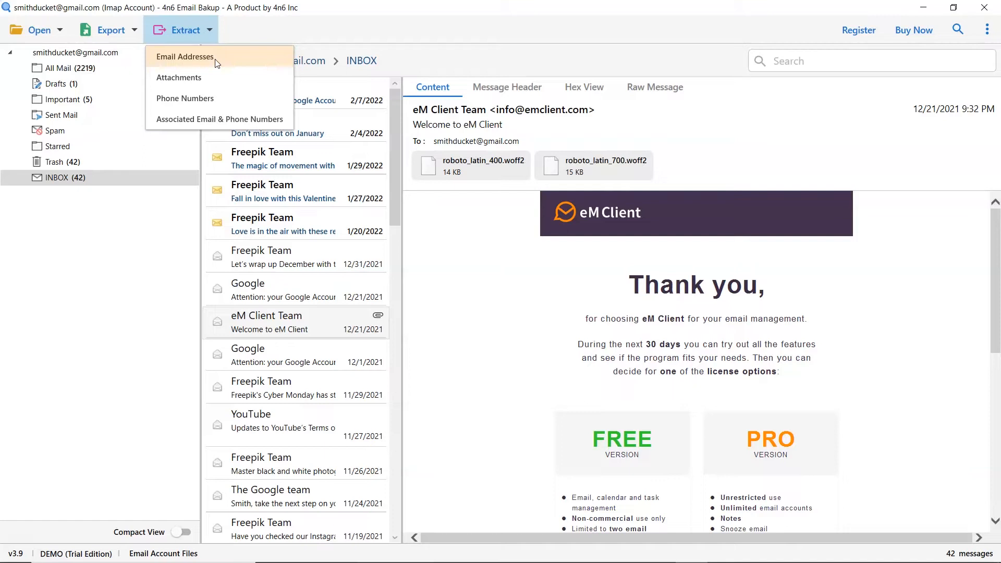
pyautogui.moveTo(214, 97)
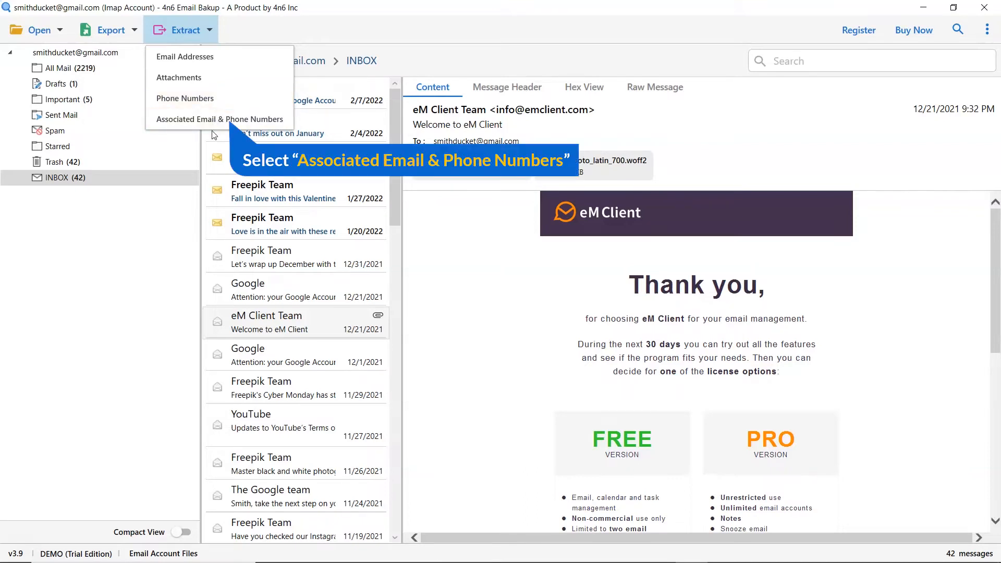
pyautogui.moveTo(220, 119)
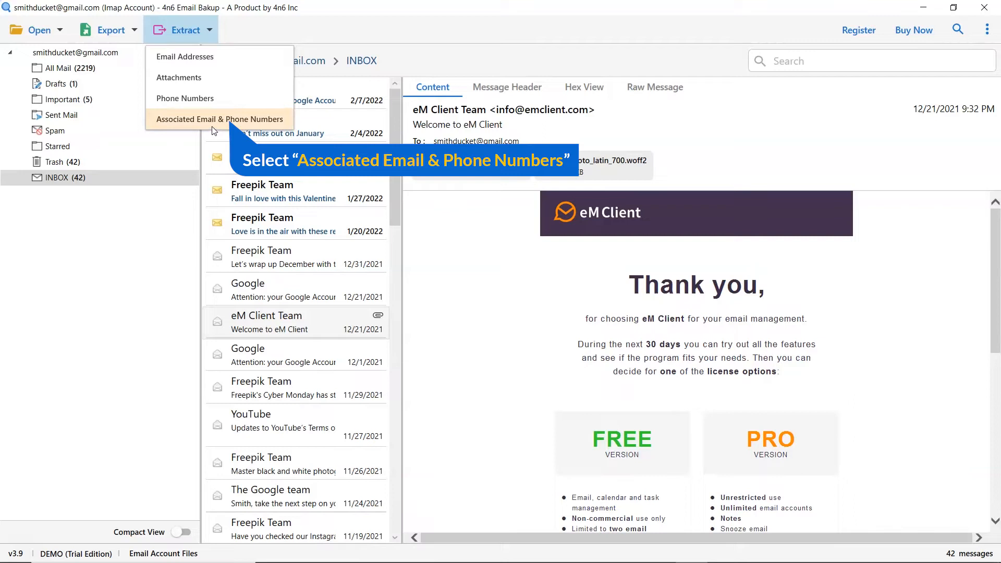
# Choose Associated Email & Phone Numbers extraction and uncheck Trash, keeping only INBOX.
pyautogui.click(219, 118)
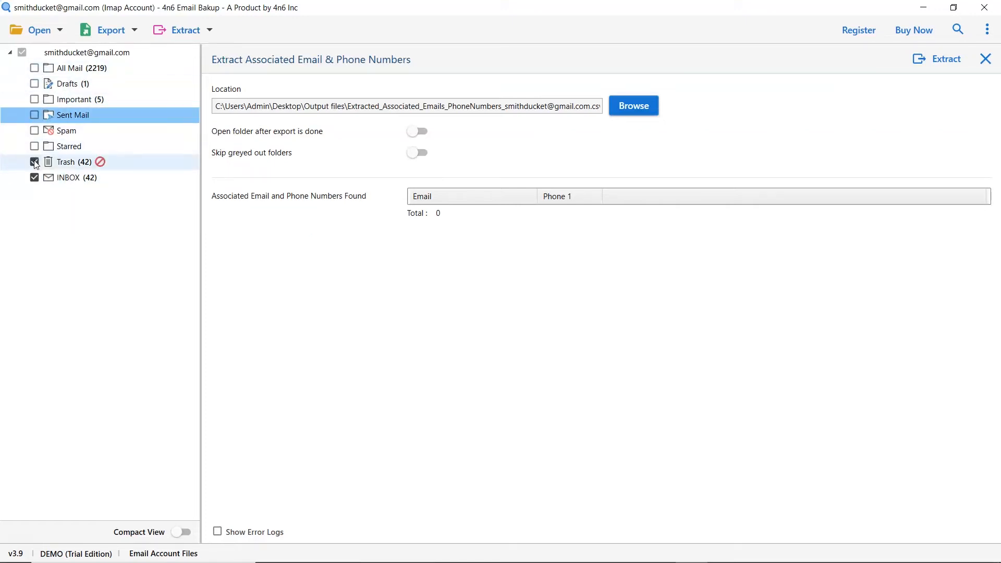
pyautogui.click(35, 162)
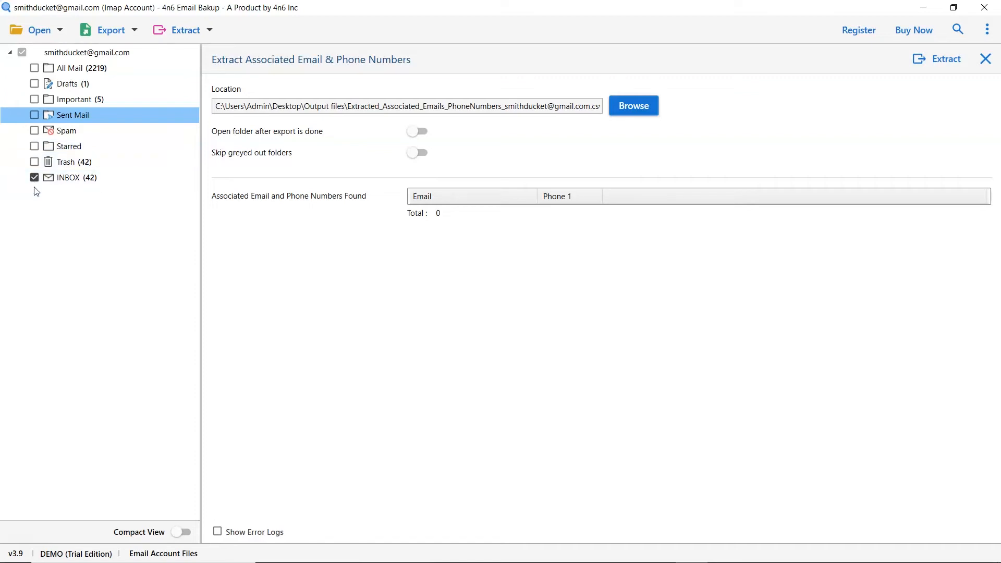
pyautogui.moveTo(618, 115)
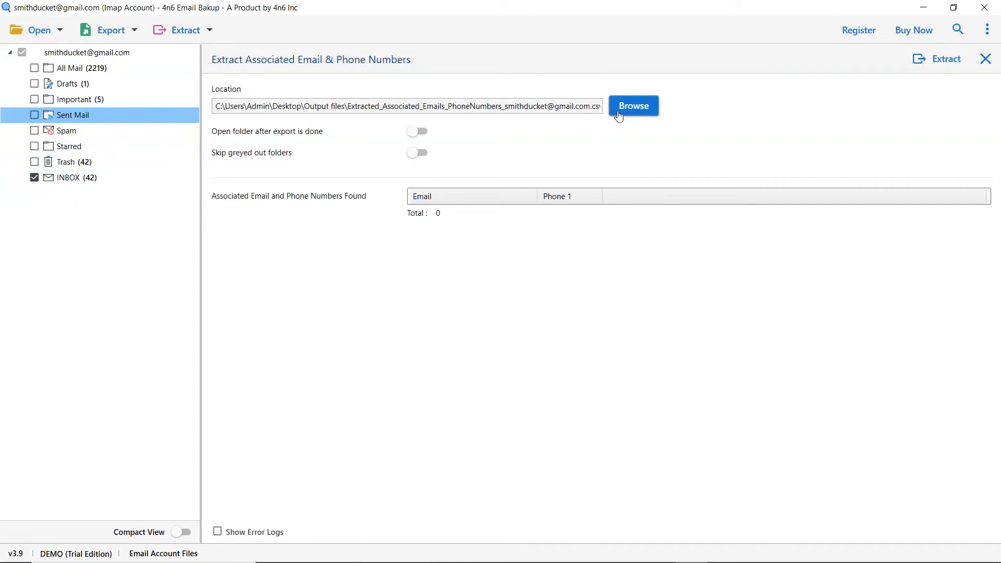
# Accept the suggested CSV save location and enable 'Open folder after export is done'.
pyautogui.click(633, 105)
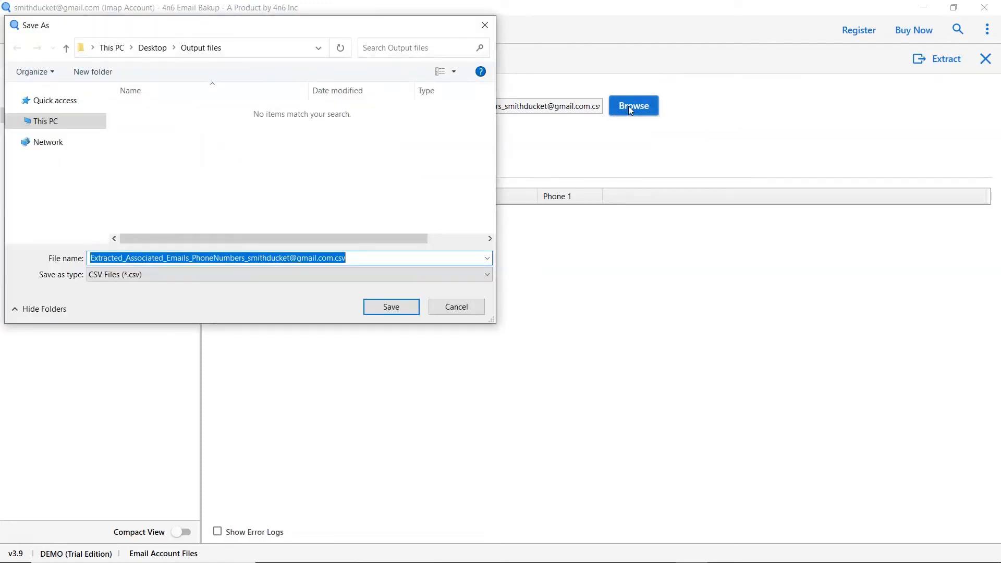
pyautogui.click(390, 307)
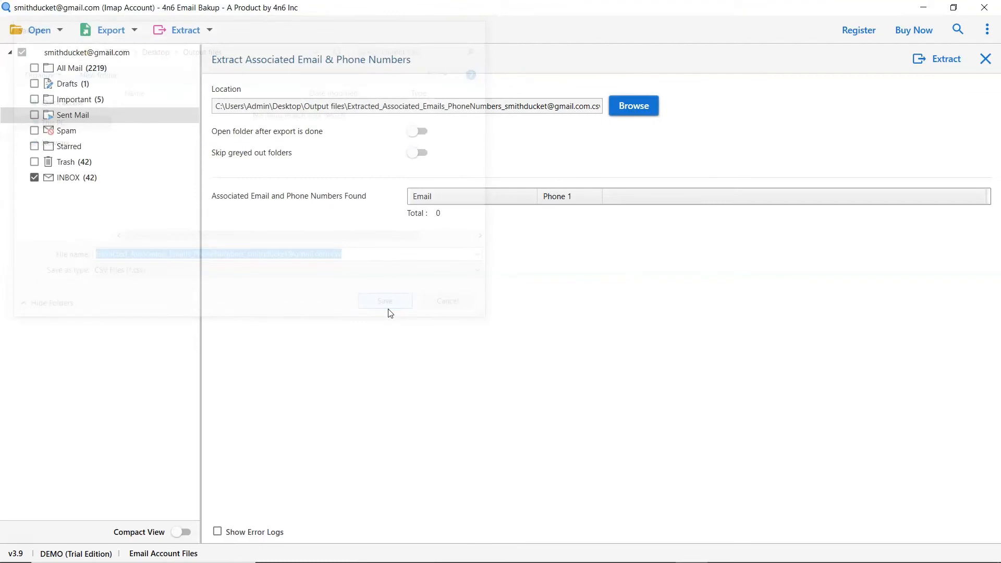
pyautogui.click(384, 301)
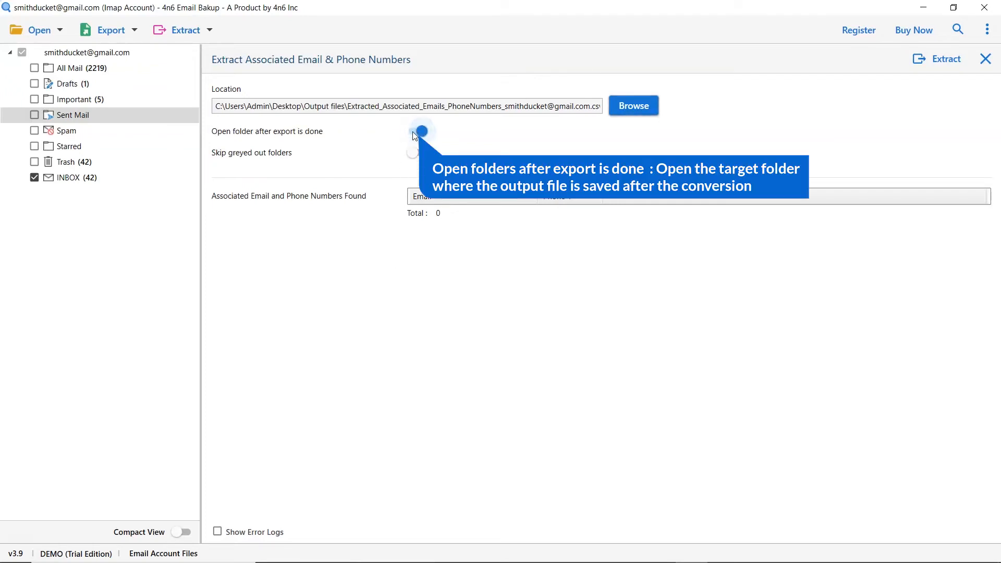
# Turn off 'Open folder after export', leave 'Skip greyed out folders' off, and start extracting.
pyautogui.click(421, 132)
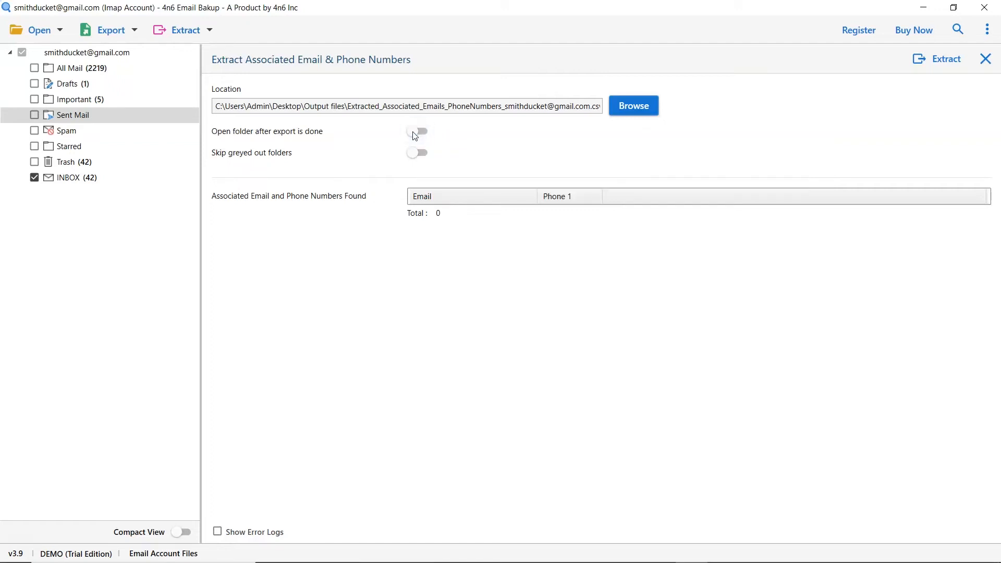
pyautogui.moveTo(416, 153)
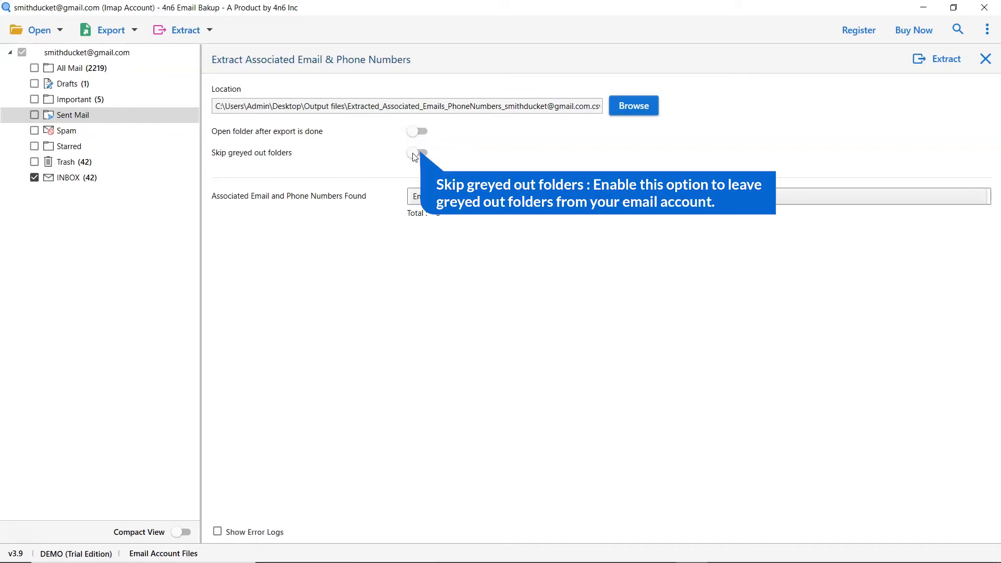
pyautogui.click(417, 153)
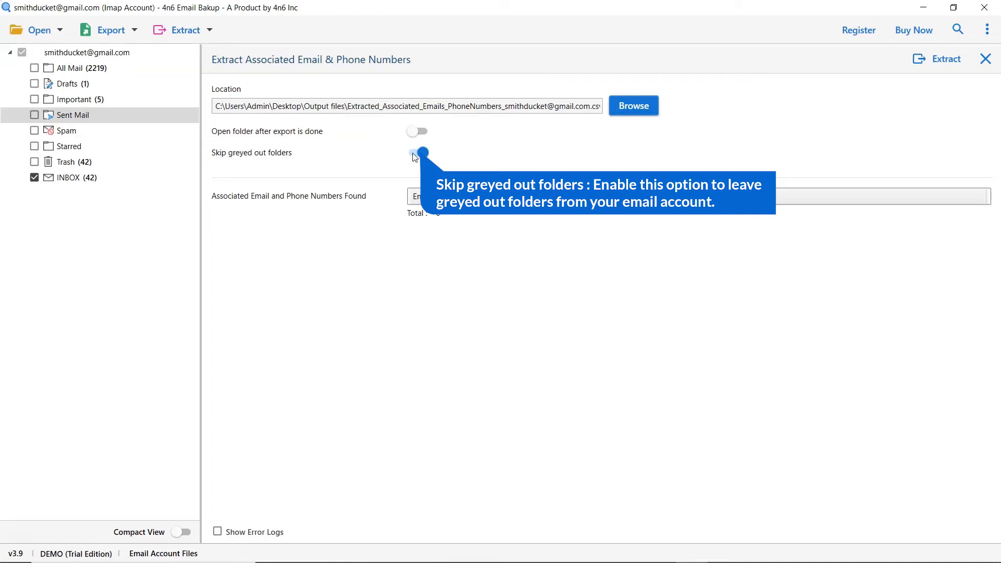
pyautogui.click(417, 153)
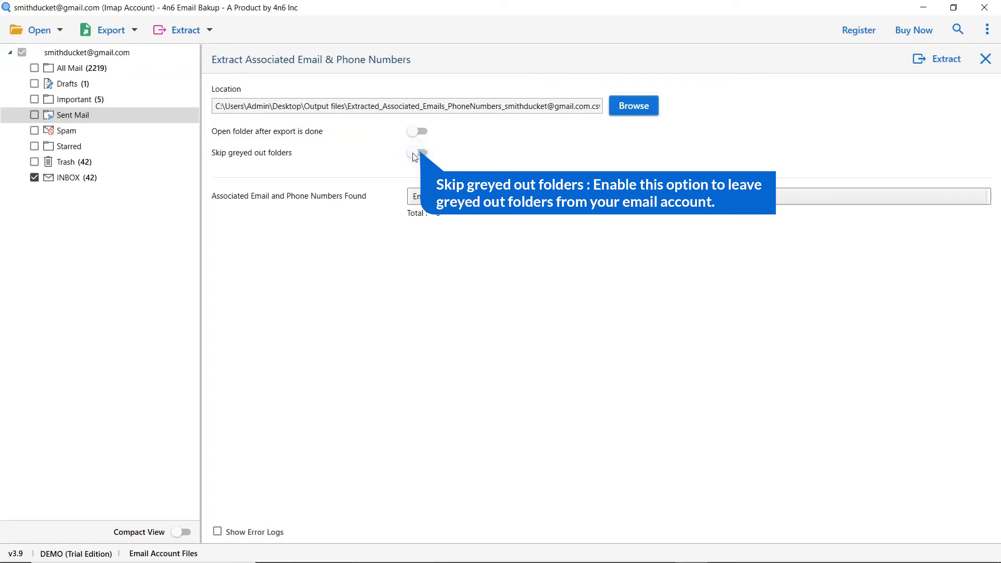
pyautogui.moveTo(416, 204)
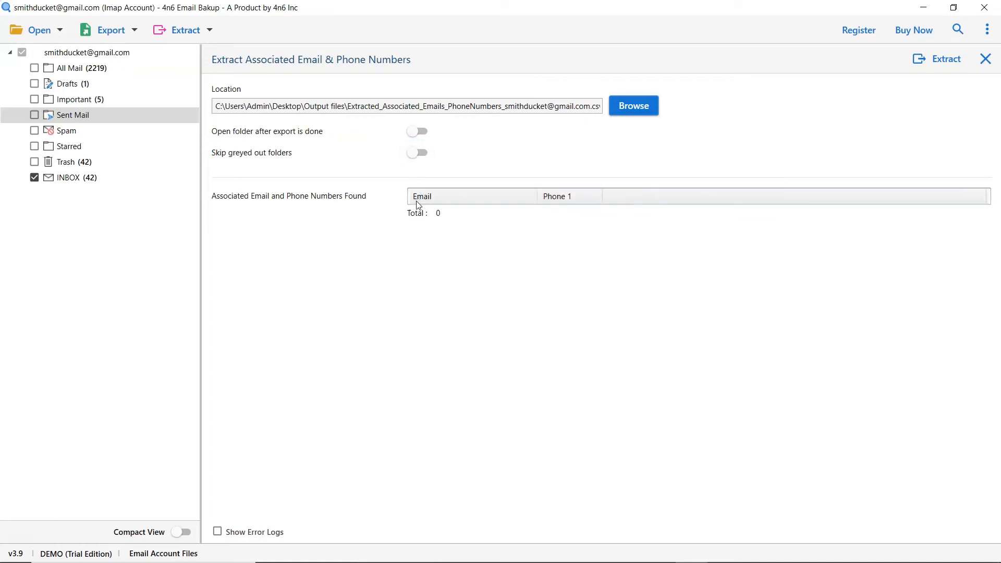
pyautogui.moveTo(426, 228)
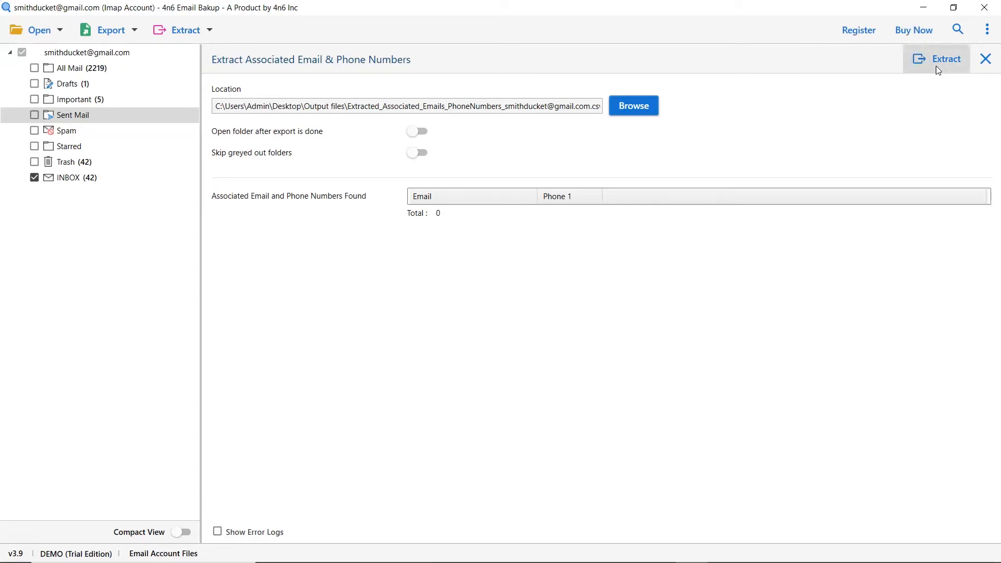
pyautogui.click(947, 59)
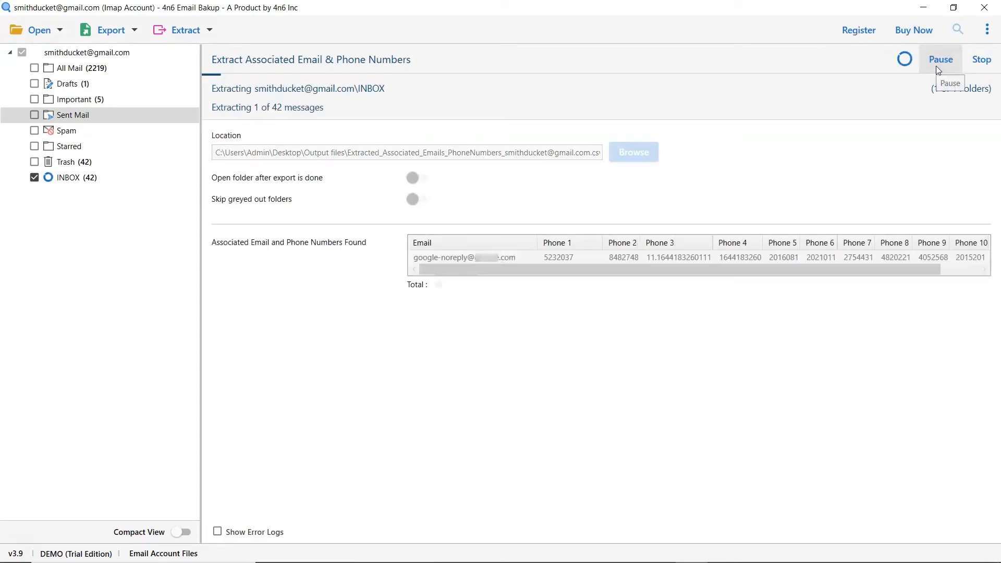